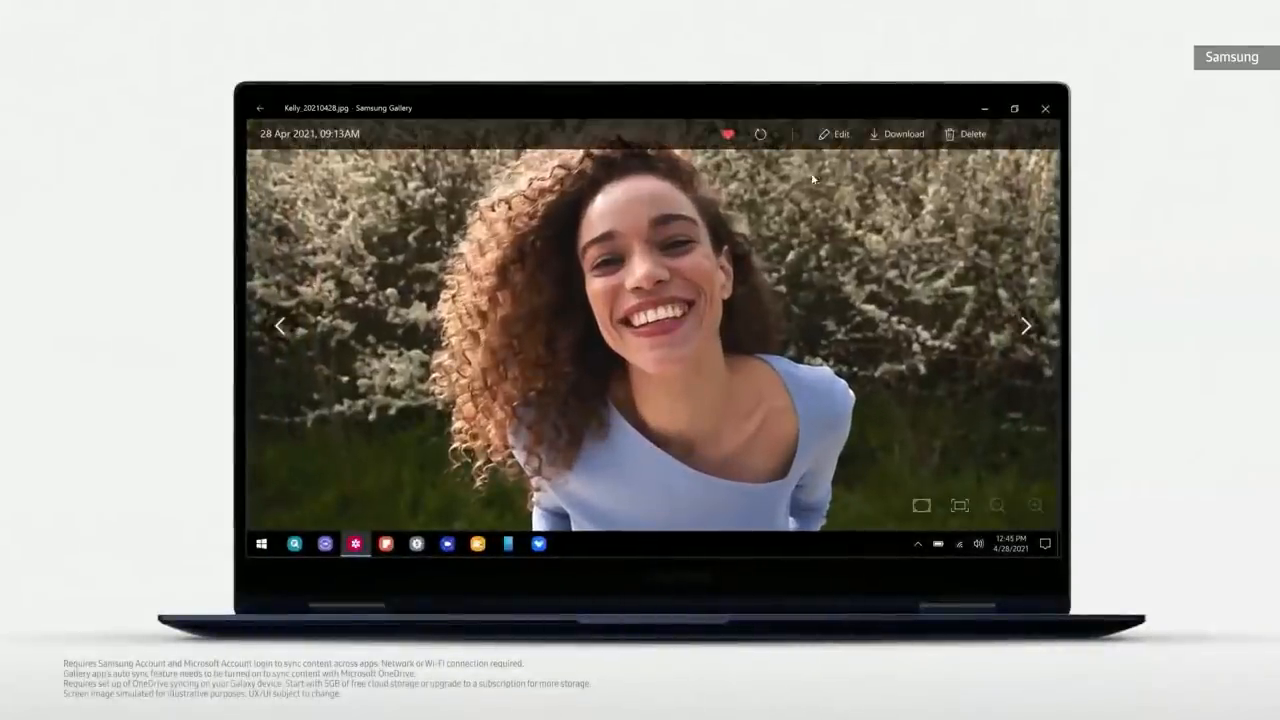
Edit the smiling-woman photo and apply one of the filter presets from the thumbnails.
{"action": "left_click", "coordinate": [833, 133]}
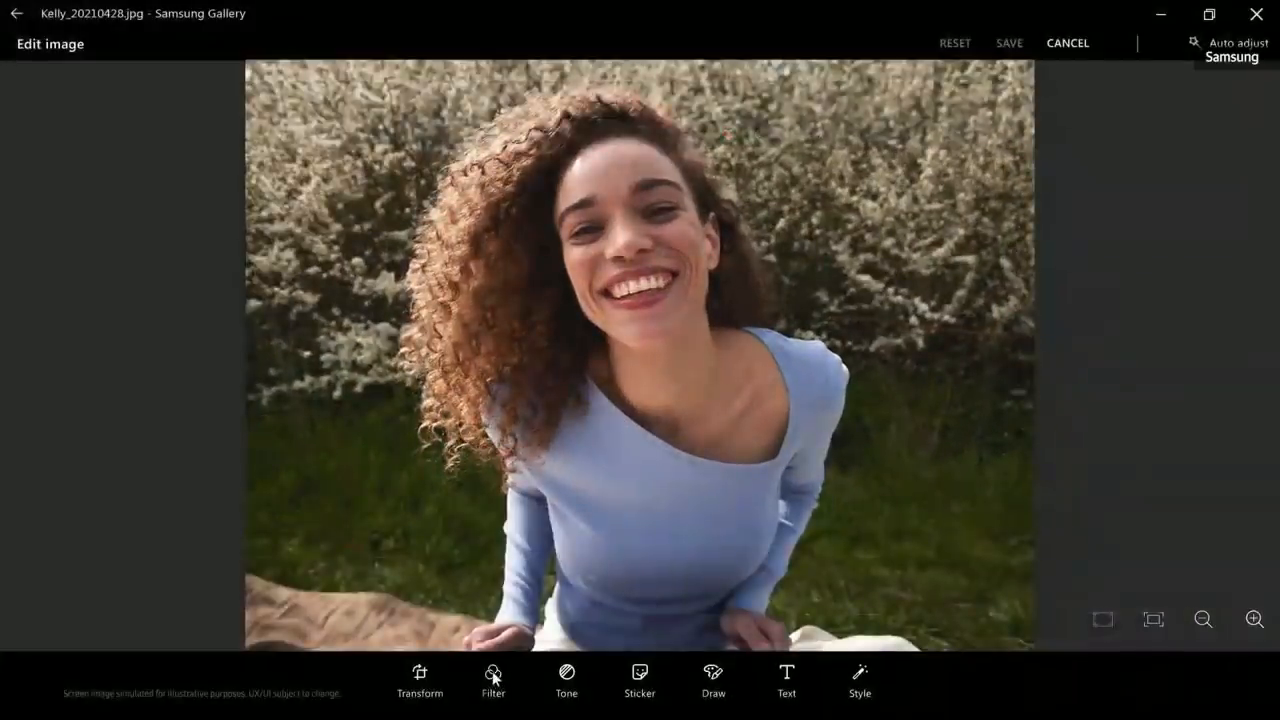
{"action": "left_click", "coordinate": [492, 680]}
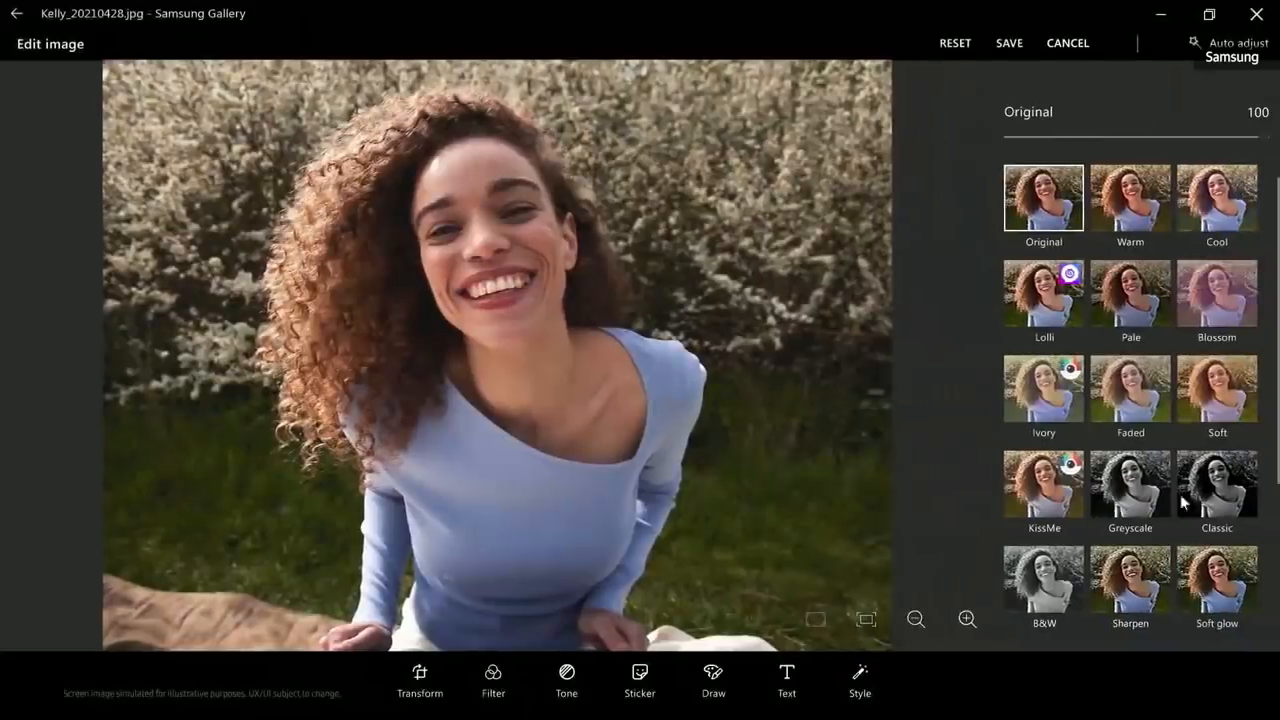
{"action": "left_click", "coordinate": [1217, 490]}
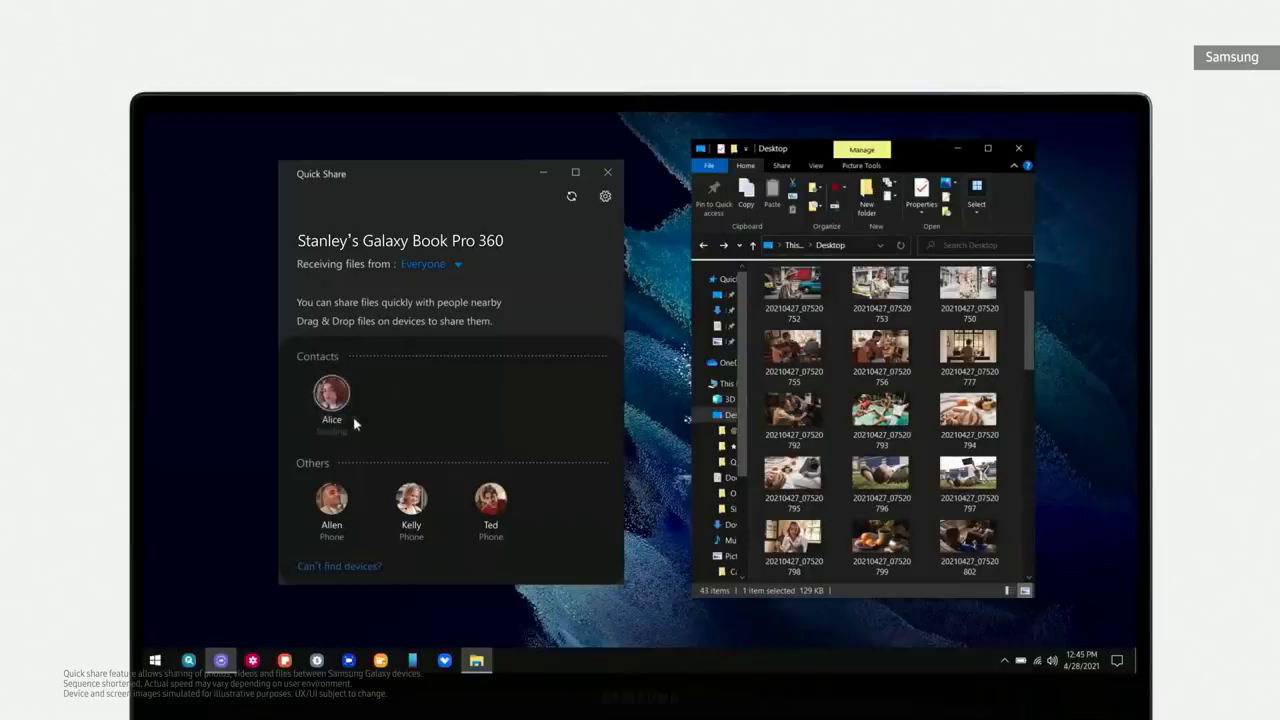
Send the selected Desktop photo to Alice via her Quick Share contact avatar.
{"action": "left_click", "coordinate": [331, 393]}
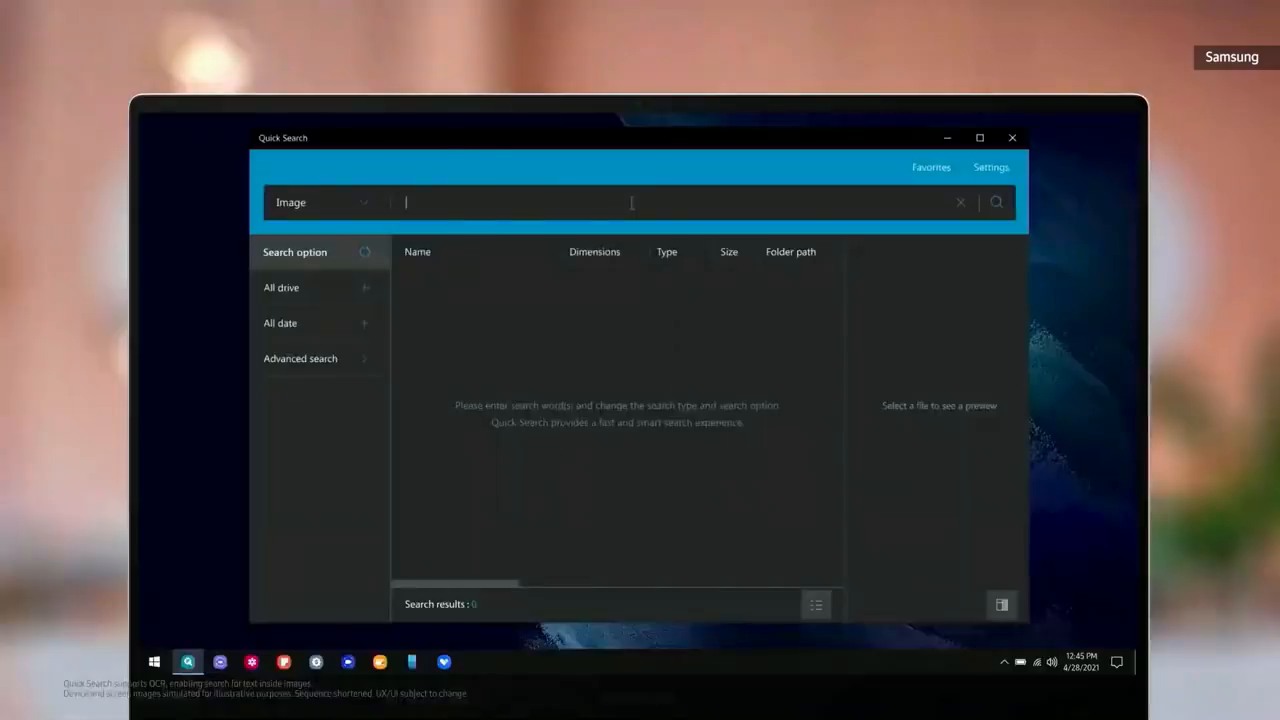
Search images for 'Mint' and select the single matching JPG result.
{"action": "type", "text": "Mint"}
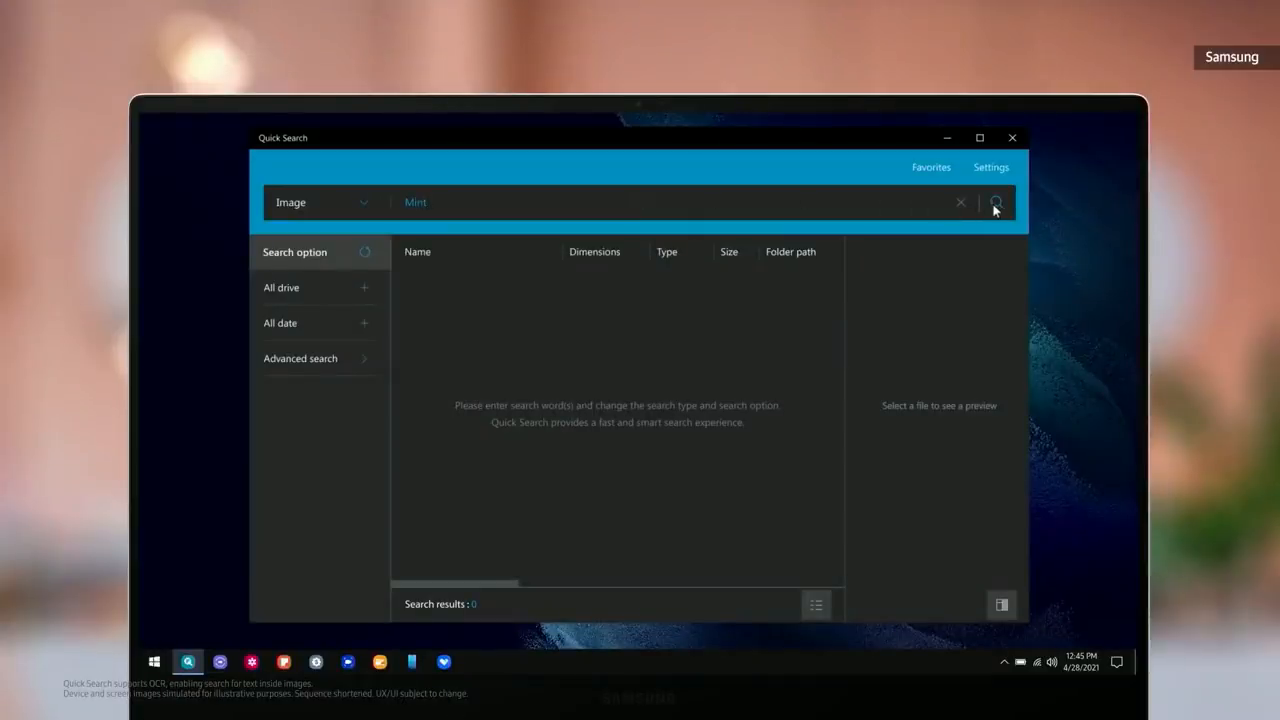
{"action": "left_click", "coordinate": [996, 202]}
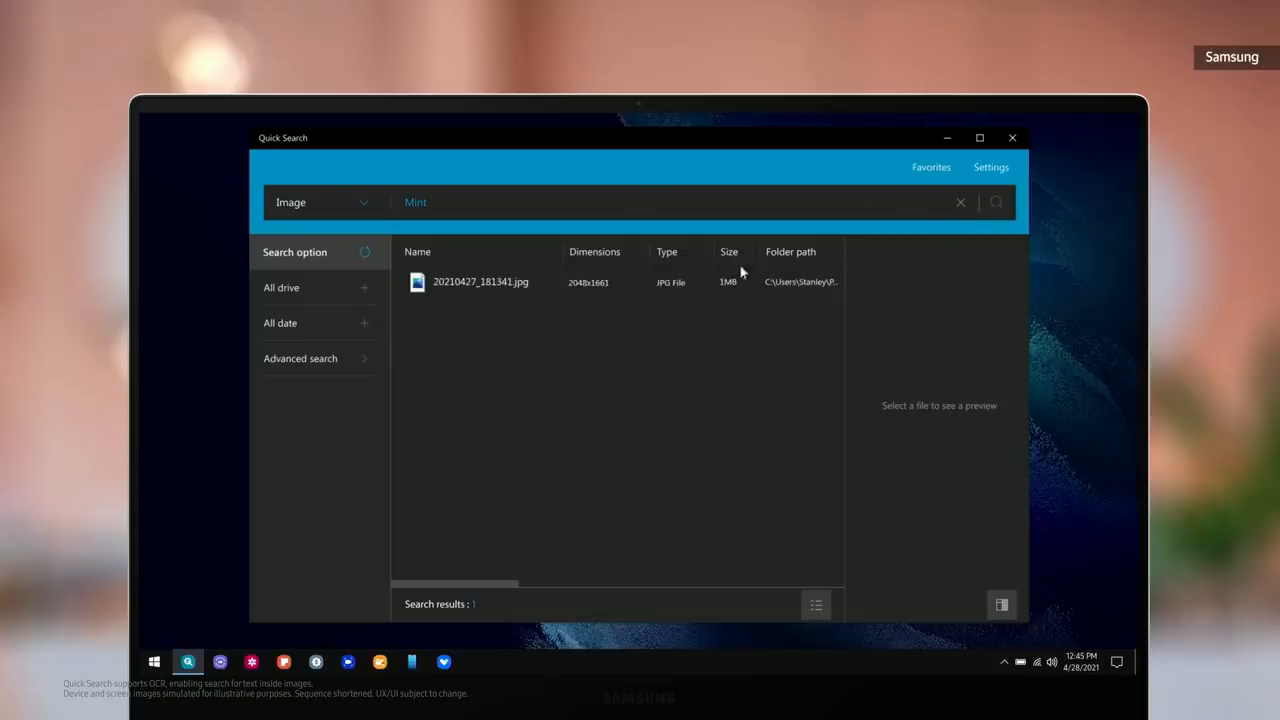
{"action": "left_click", "coordinate": [480, 282]}
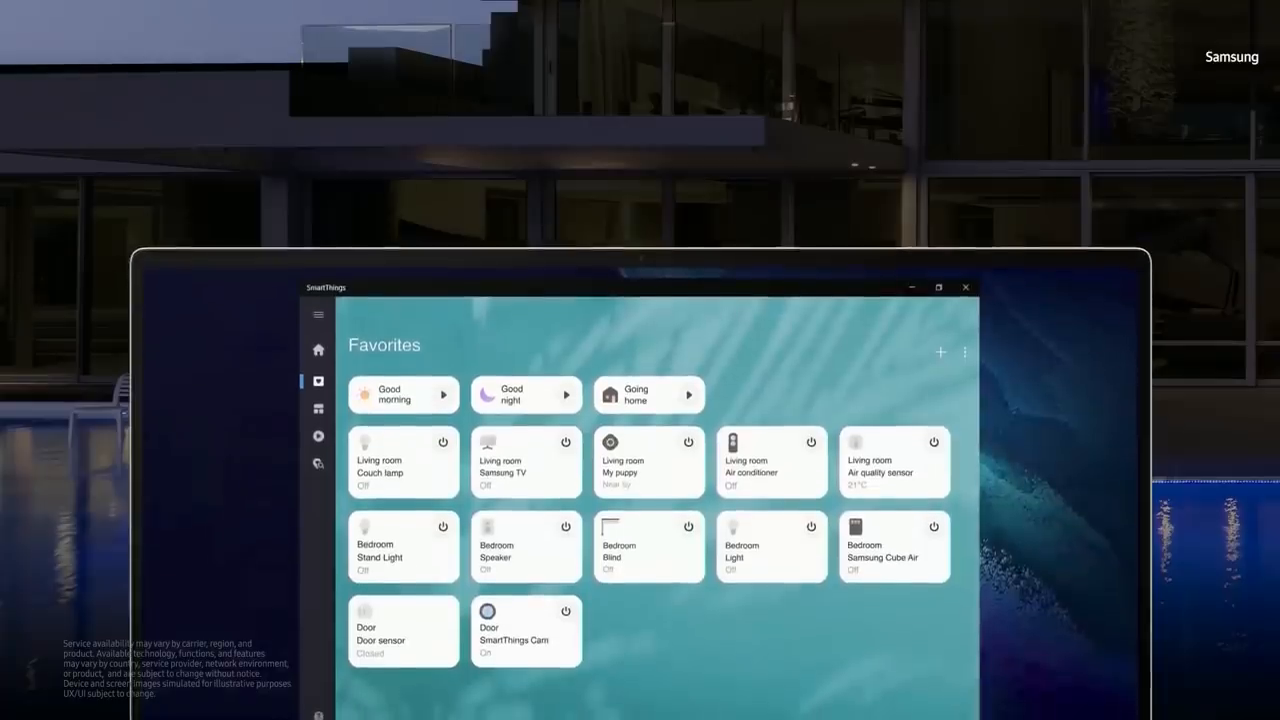
Turn on the Living room Couch lamp from the Favorites dashboard tile.
{"action": "left_click", "coordinate": [443, 442]}
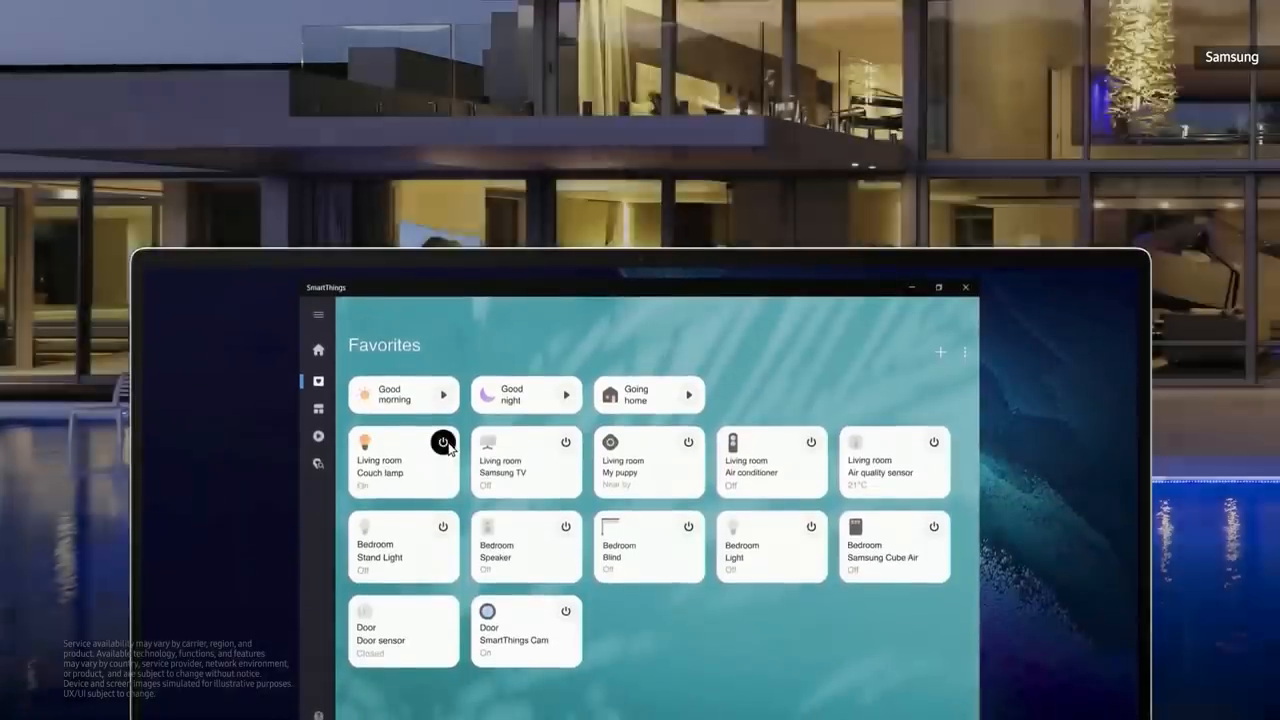